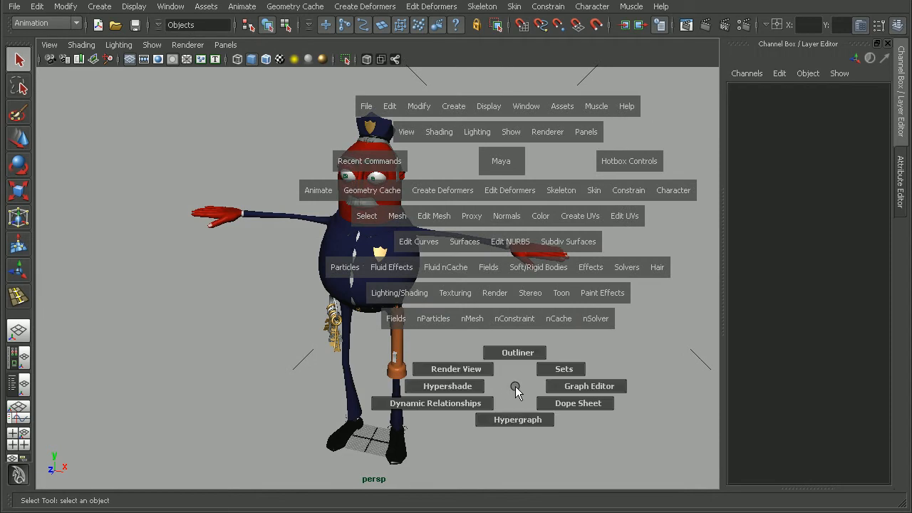
# Bring up the Hypershade showing the watchman character's materials and an empty work area.
pyautogui.click(448, 385)
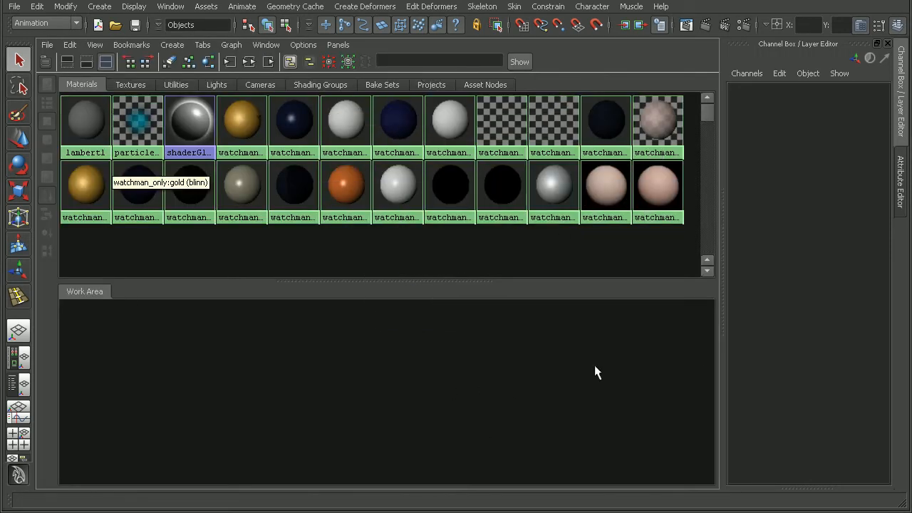
pyautogui.moveTo(448, 262)
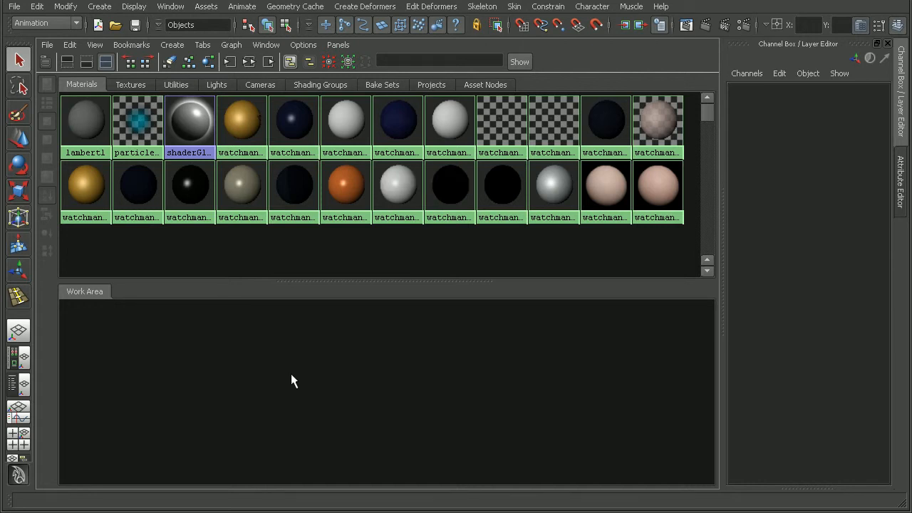
pyautogui.click(171, 44)
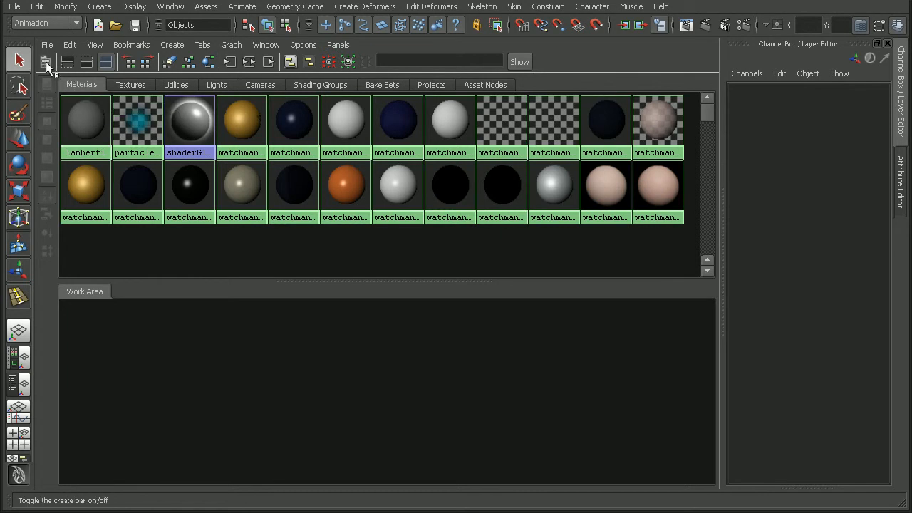
pyautogui.moveTo(48, 64)
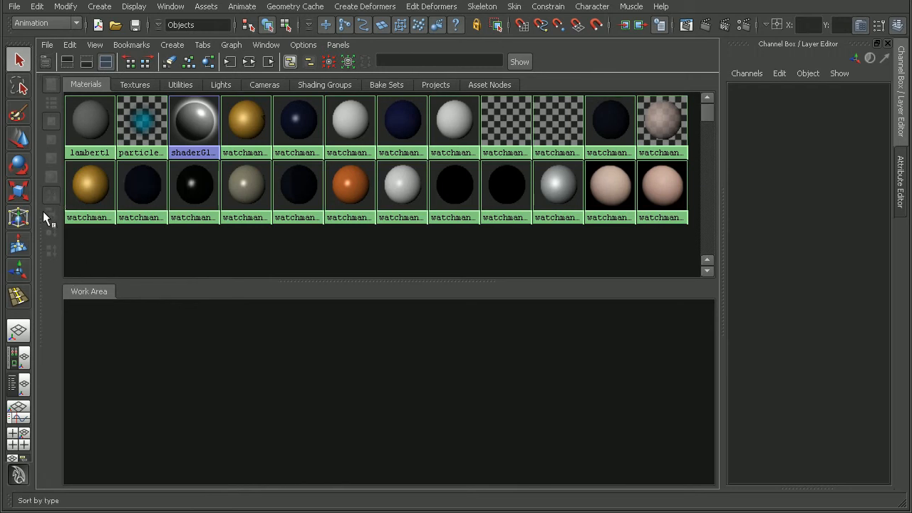
pyautogui.moveTo(54, 313)
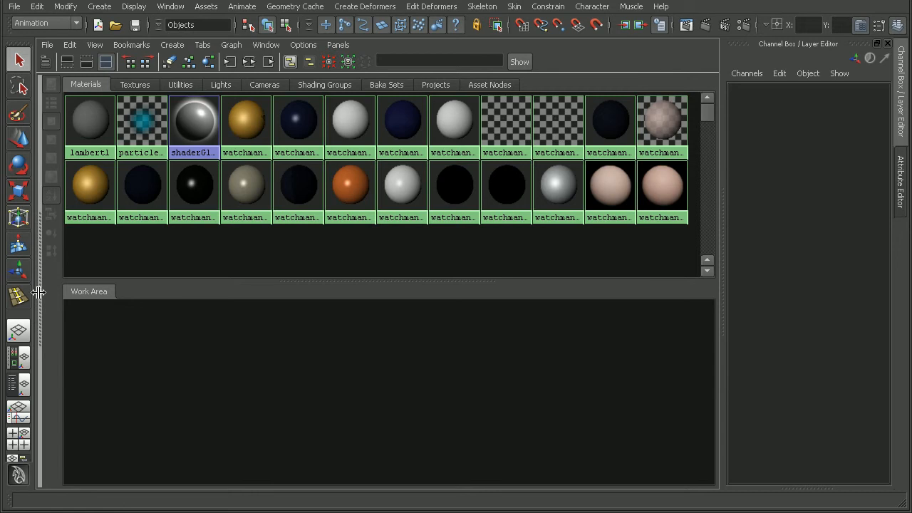
pyautogui.moveTo(40, 219)
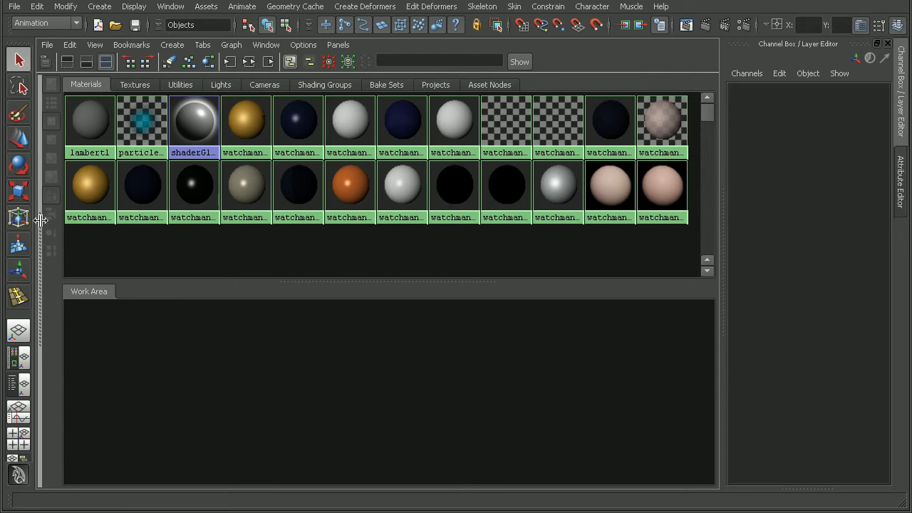
pyautogui.moveTo(40, 235)
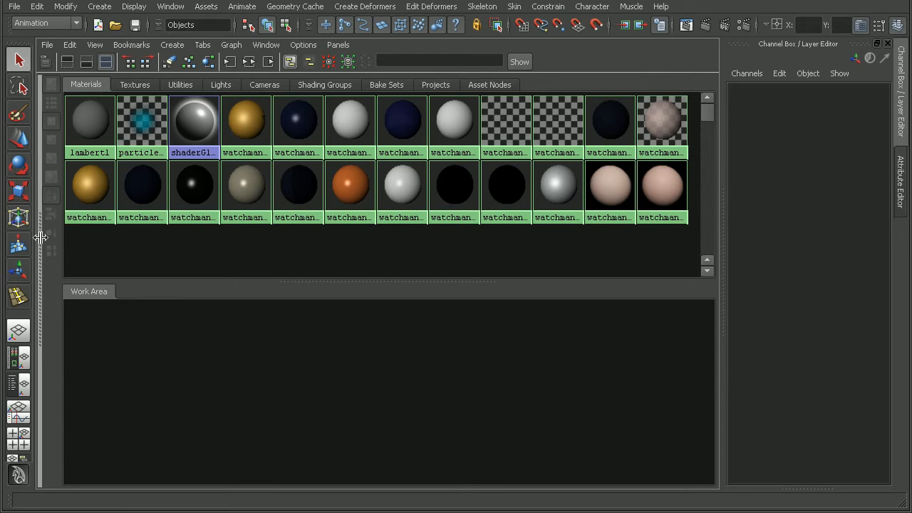